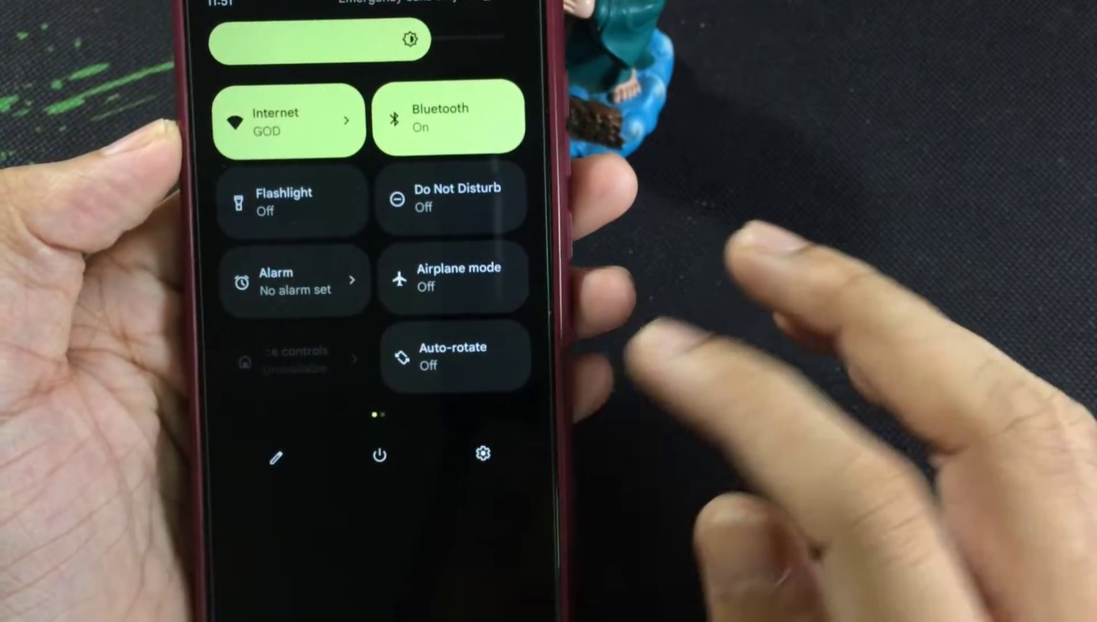
- Go from the Quick Settings panel into the phone's main Settings list
click(482, 453)
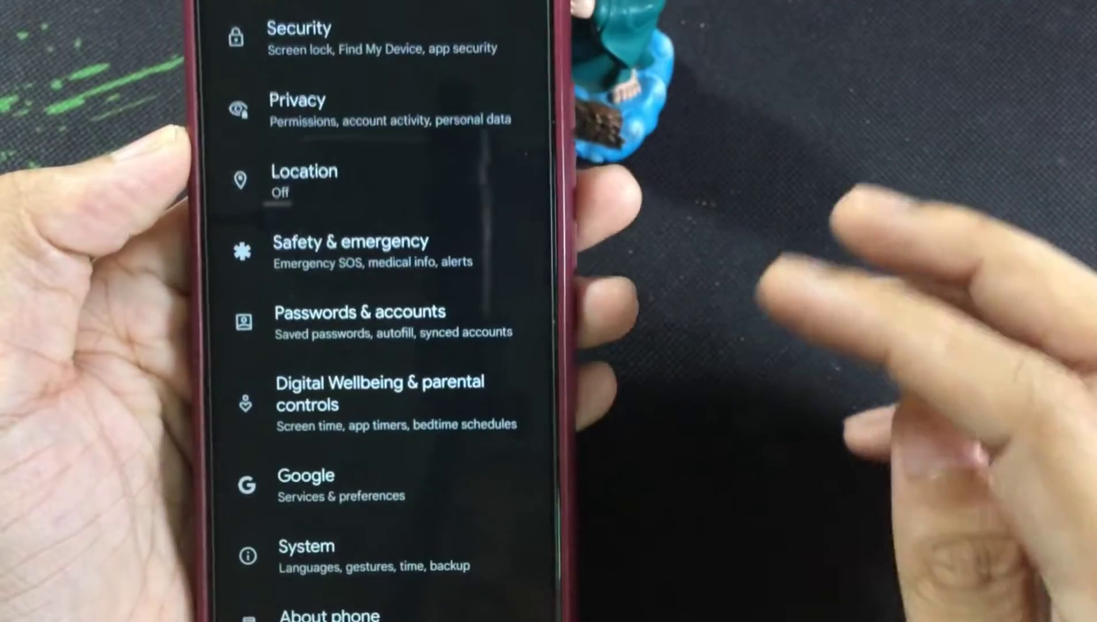